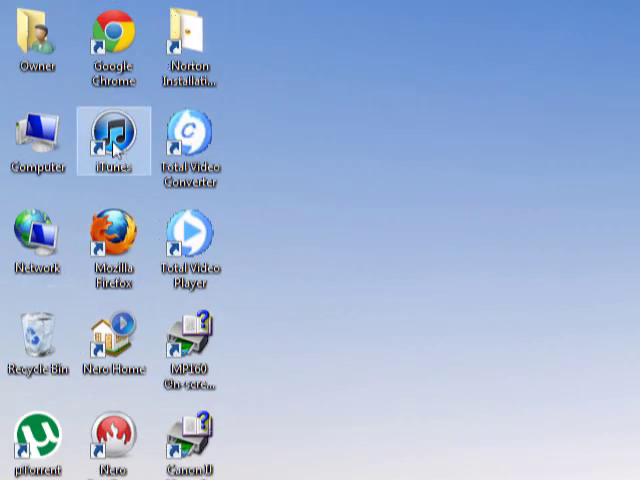
# - Select the iTunes desktop shortcut and double-click it to launch iTunes
pyautogui.click(112, 140)
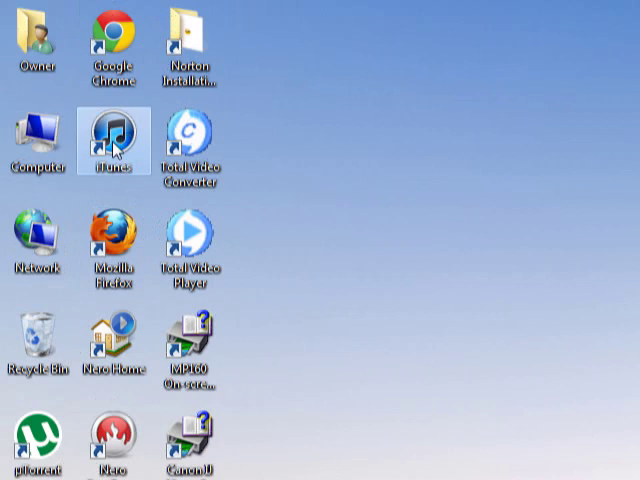
pyautogui.doubleClick(112, 135)
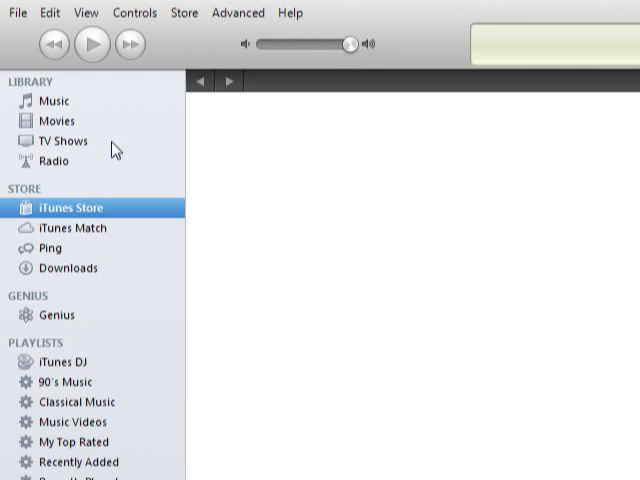
pyautogui.moveTo(135, 150)
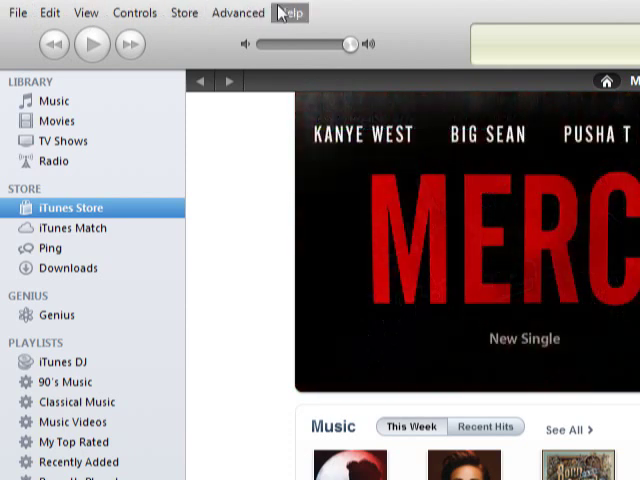
# - Choose Help > About iTunes to show the iTunes 10 credits window
pyautogui.click(291, 12)
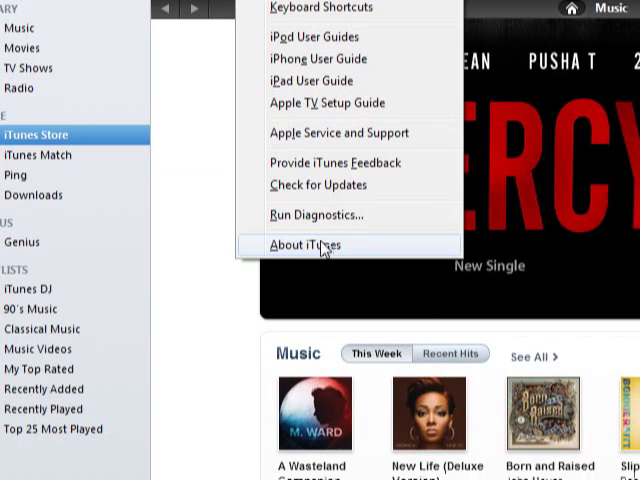
pyautogui.click(308, 245)
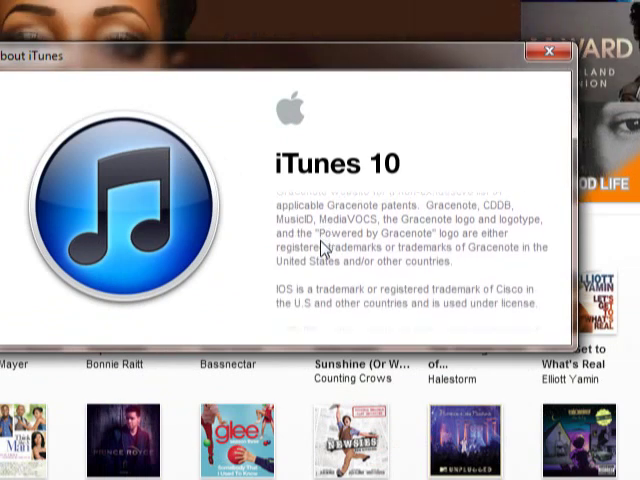
pyautogui.scroll(-3)
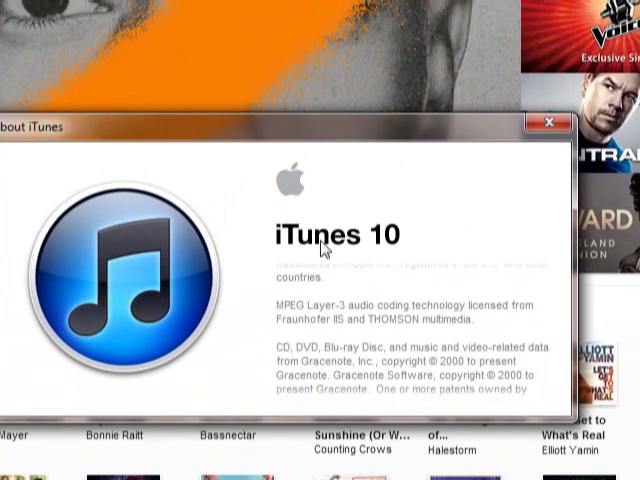
pyautogui.scroll(3)
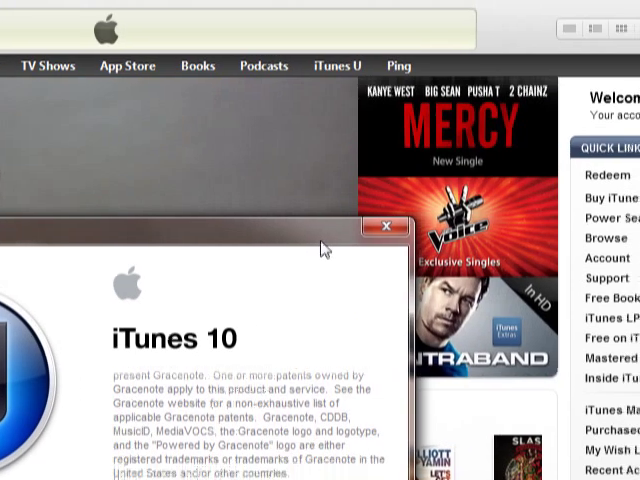
# - Bring up YouCam's Desktop Capture window from the taskbar while recording continues
pyautogui.click(383, 227)
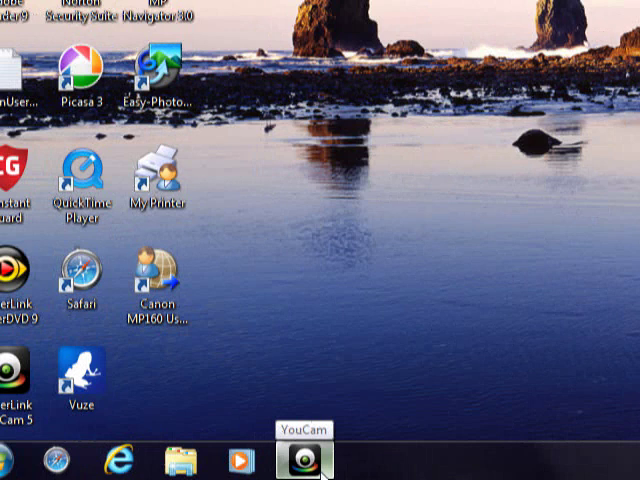
pyautogui.click(298, 461)
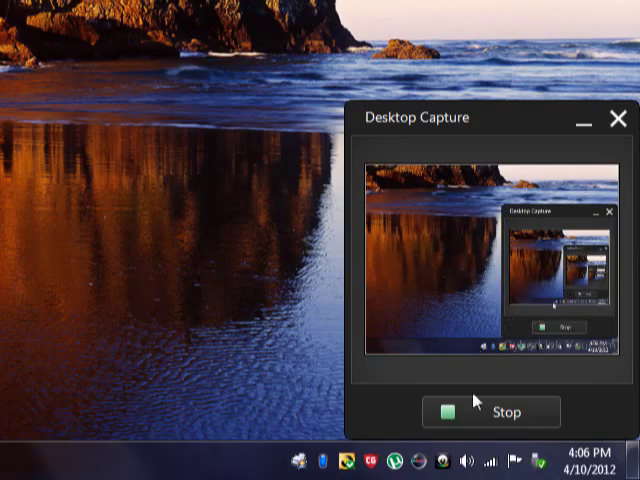